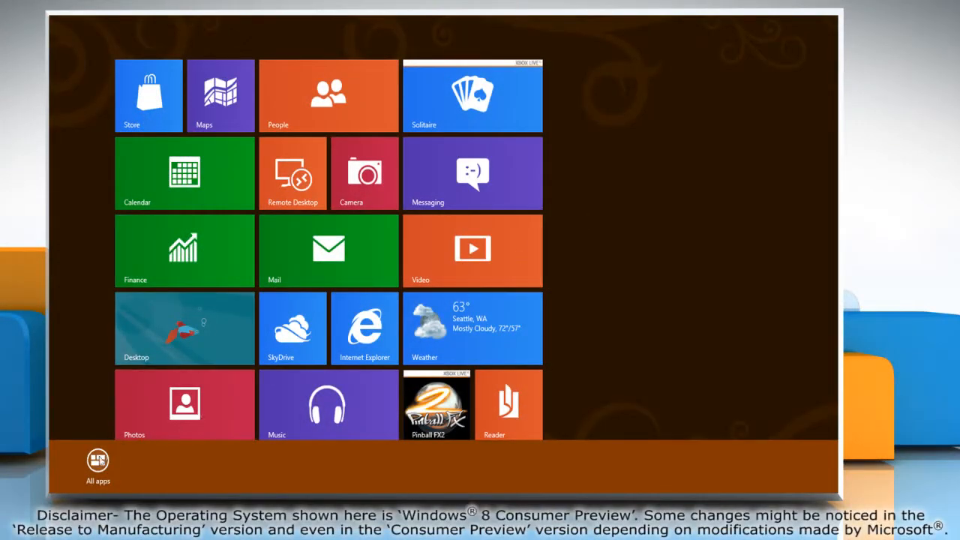
Launch Windows Explorer from the All apps list under Windows System
click(97, 461)
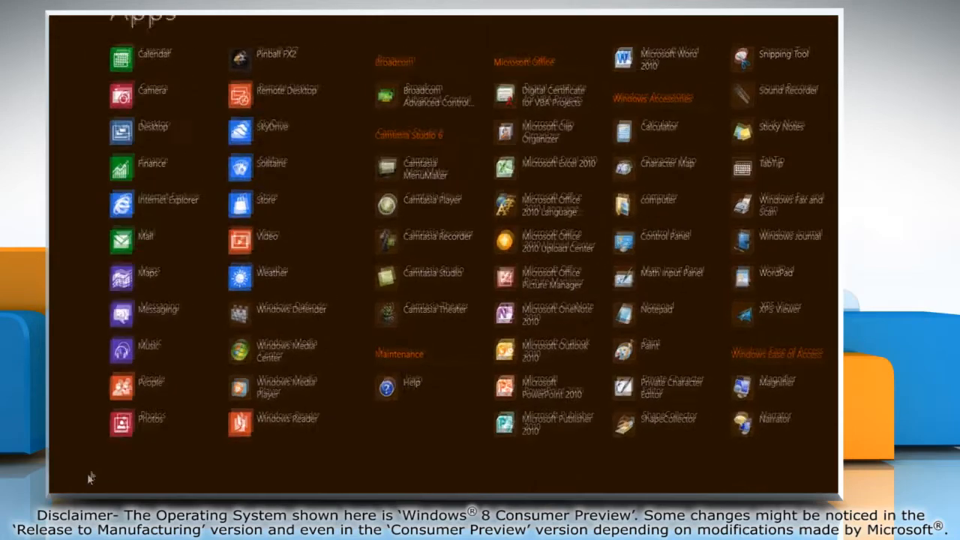
scroll(right, 3)
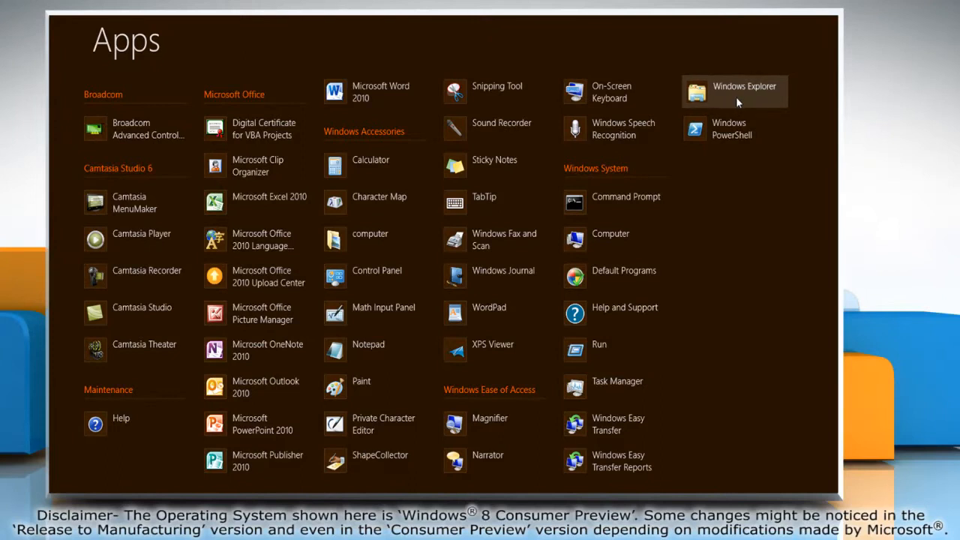
click(744, 92)
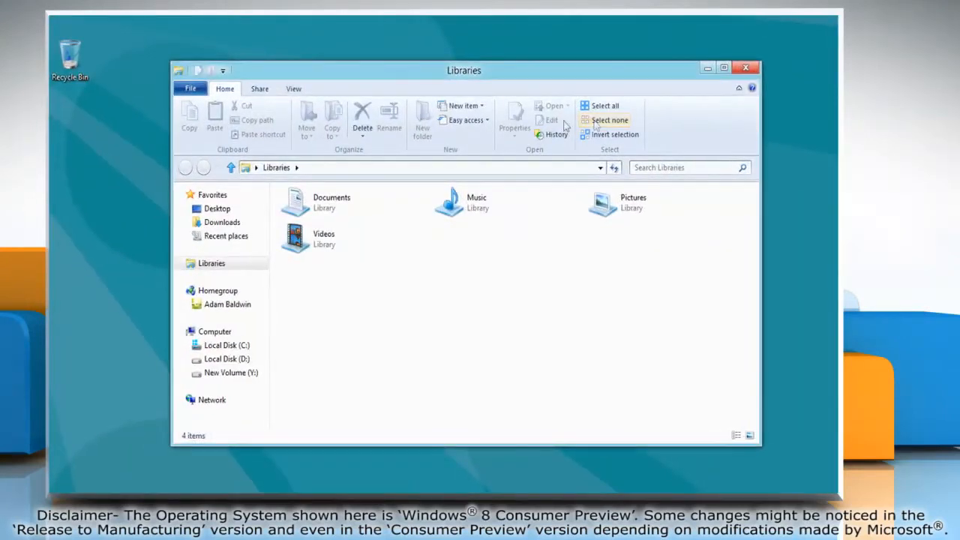
Reveal the Options dropdown on the View ribbon with Change folder and search options
click(294, 89)
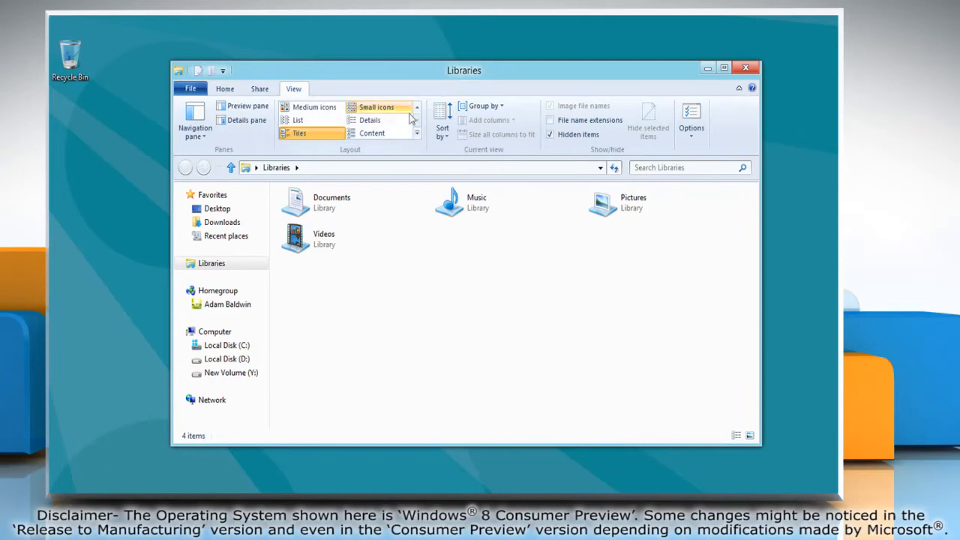
click(690, 120)
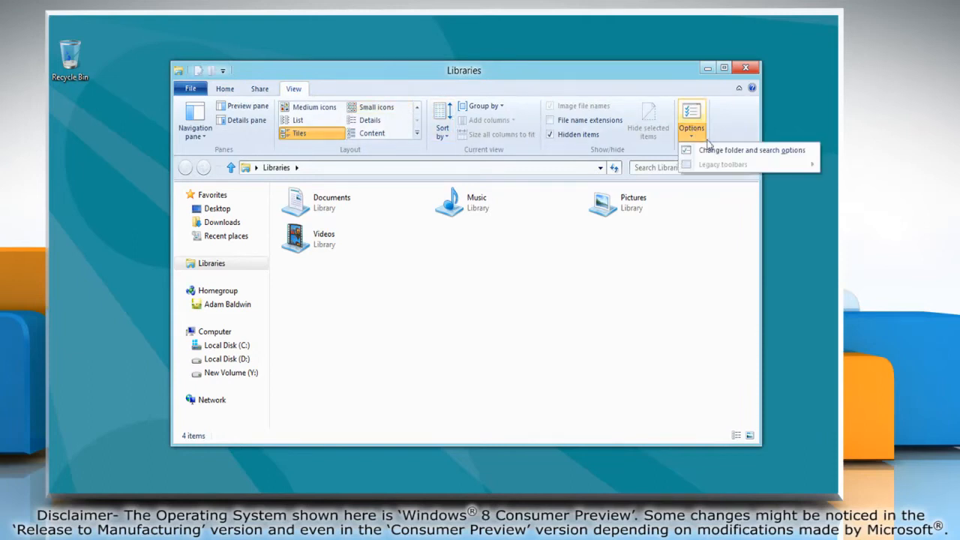
mouse_move(749, 150)
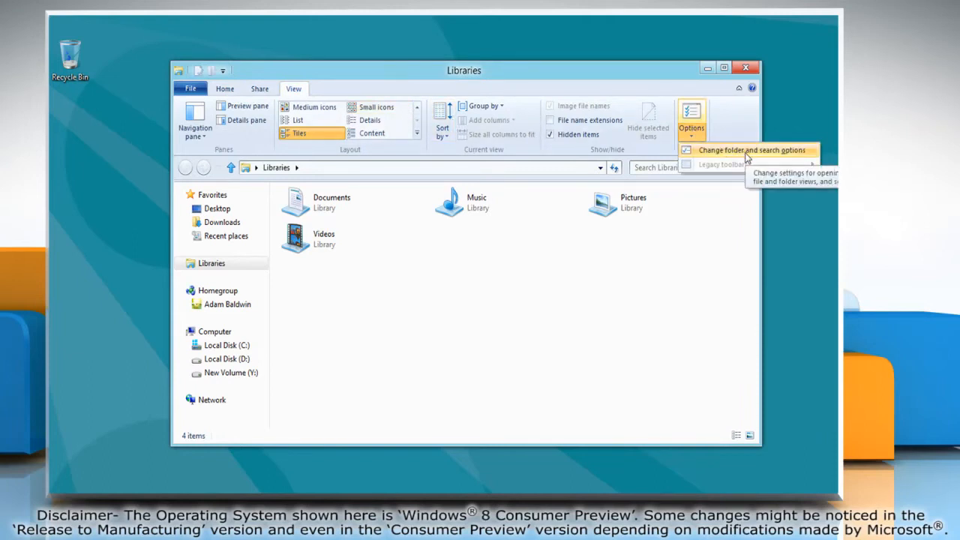
Set Folder Options to not show hidden files, folders or drives, then bring up New folder's context menu on D:
click(749, 150)
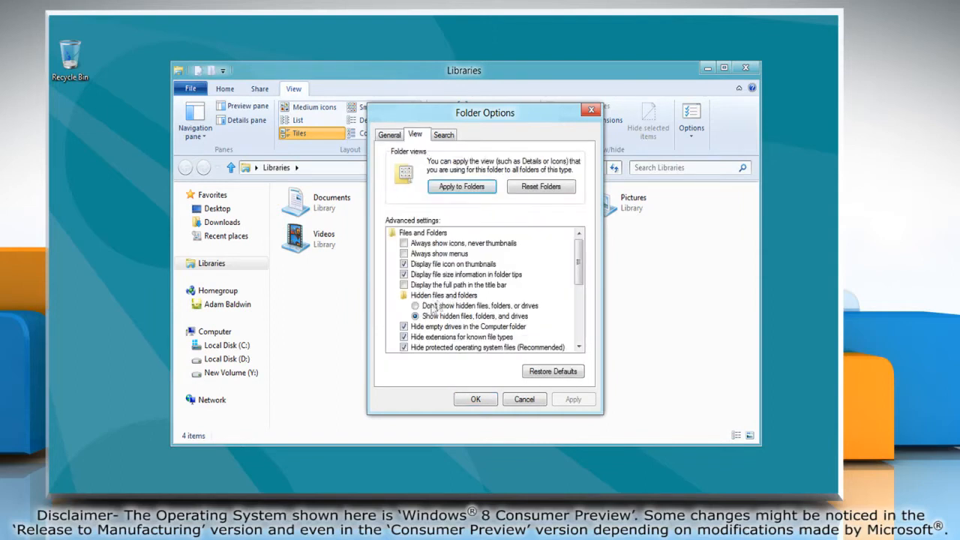
click(416, 306)
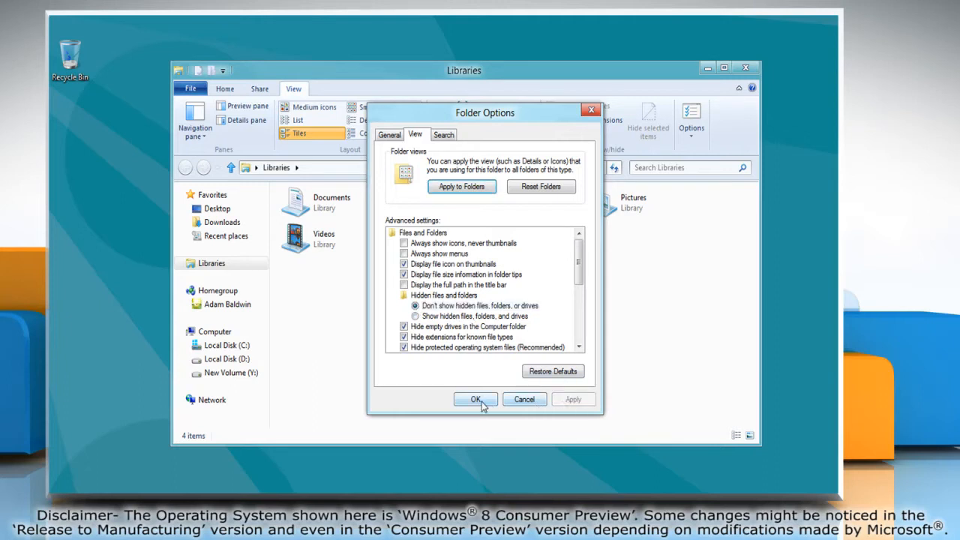
click(475, 399)
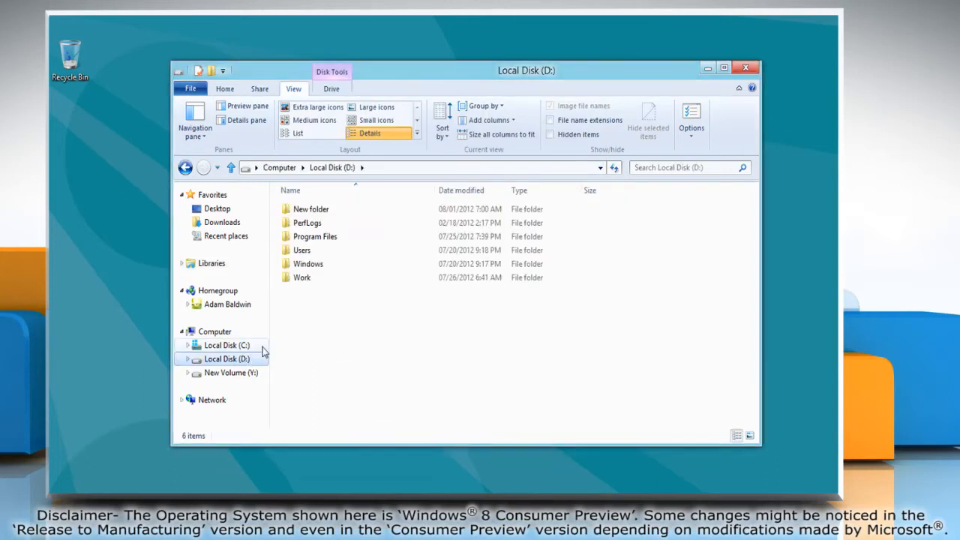
right_click(310, 209)
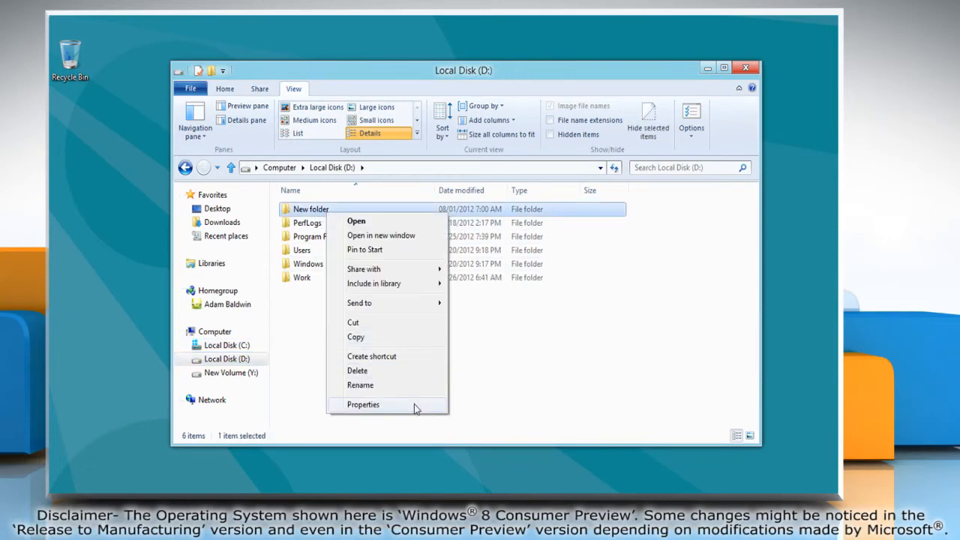
Tick the Hidden attribute in New folder's Properties so it disappears from Local Disk (D:)
click(362, 405)
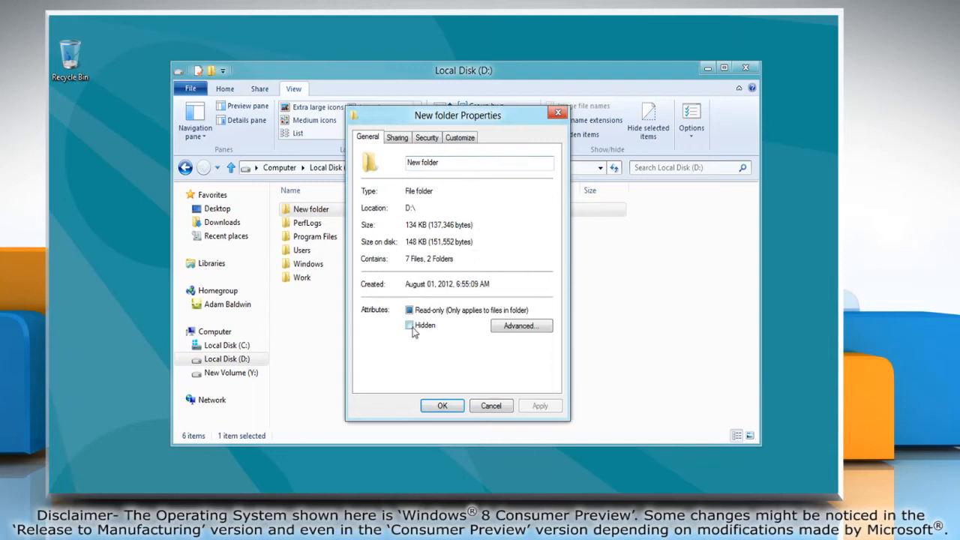
click(408, 324)
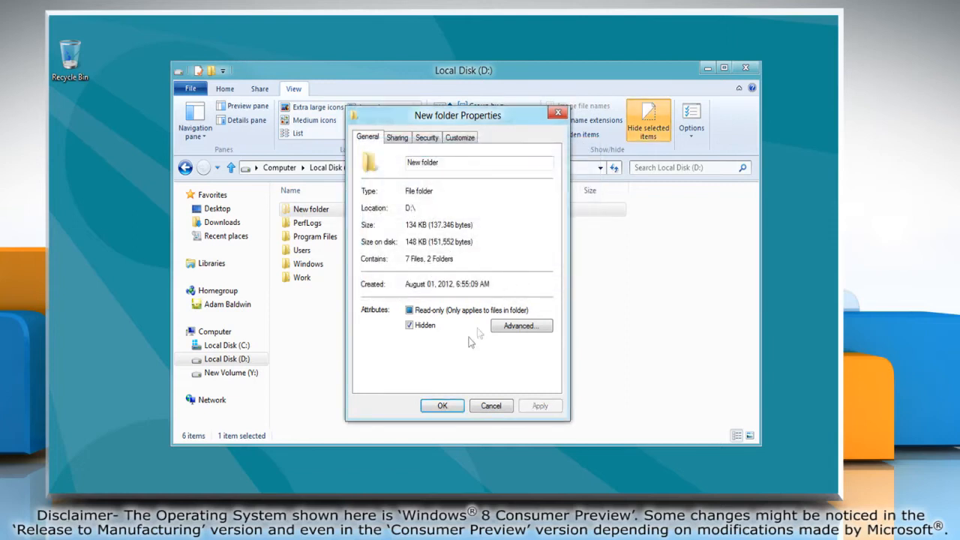
click(441, 405)
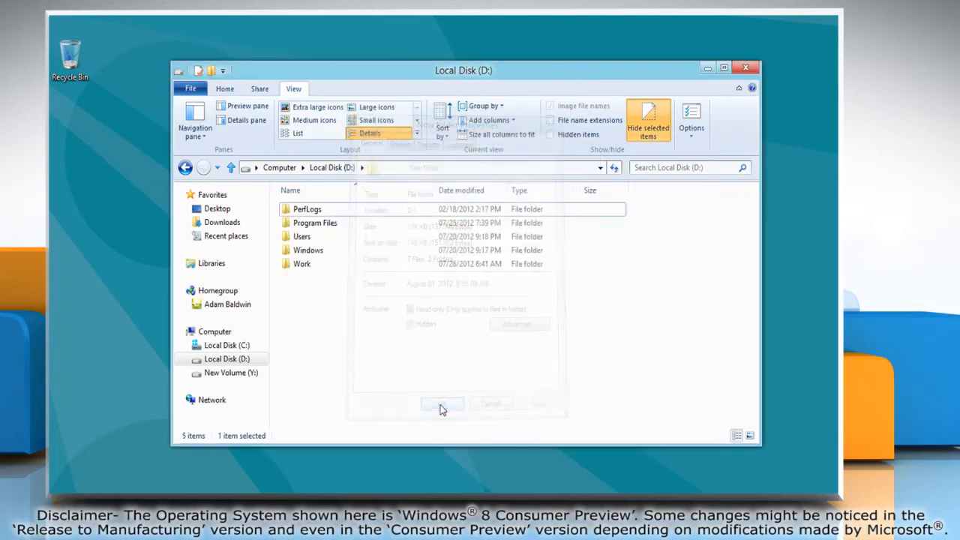
click(441, 403)
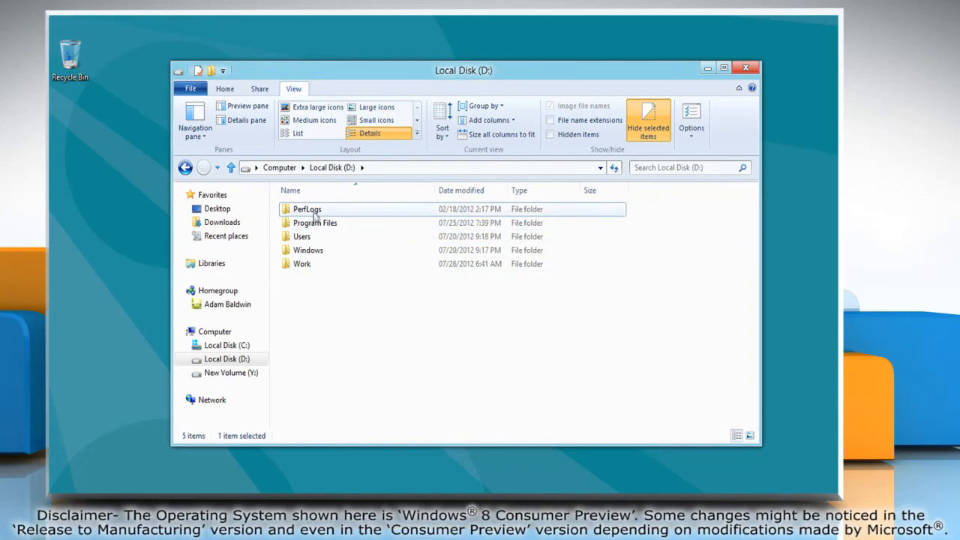